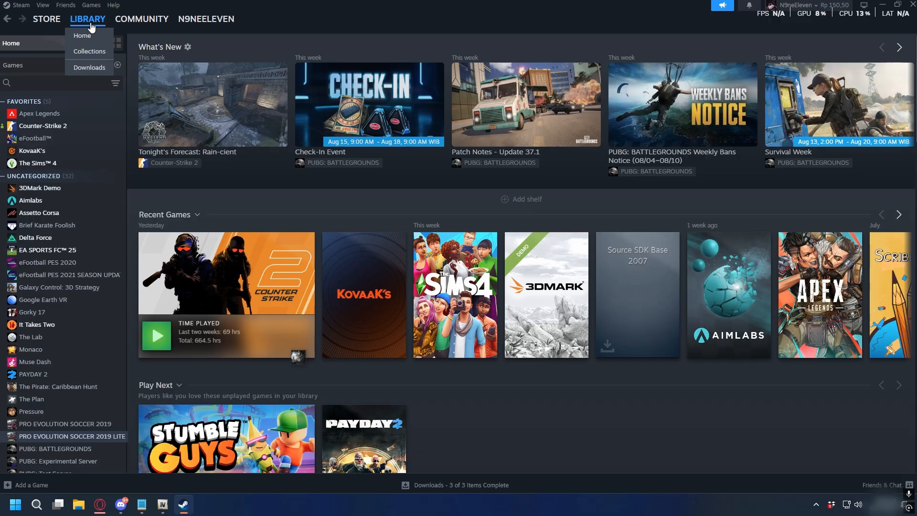
# Open Grand Theft Auto V's install folder via Epic's Manage options, after first viewing Counter-Strike 2's actions
pyautogui.rightClick(43, 126)
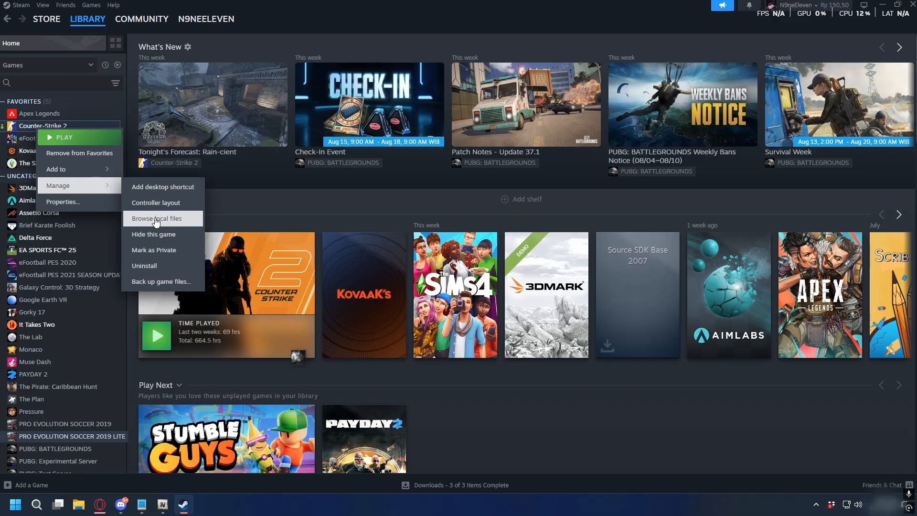
pyautogui.moveTo(179, 224)
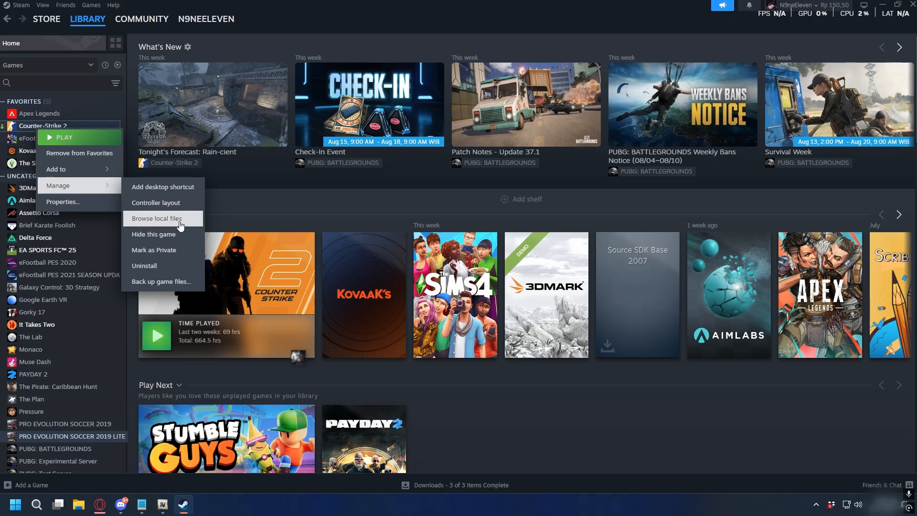
pyautogui.moveTo(179, 222)
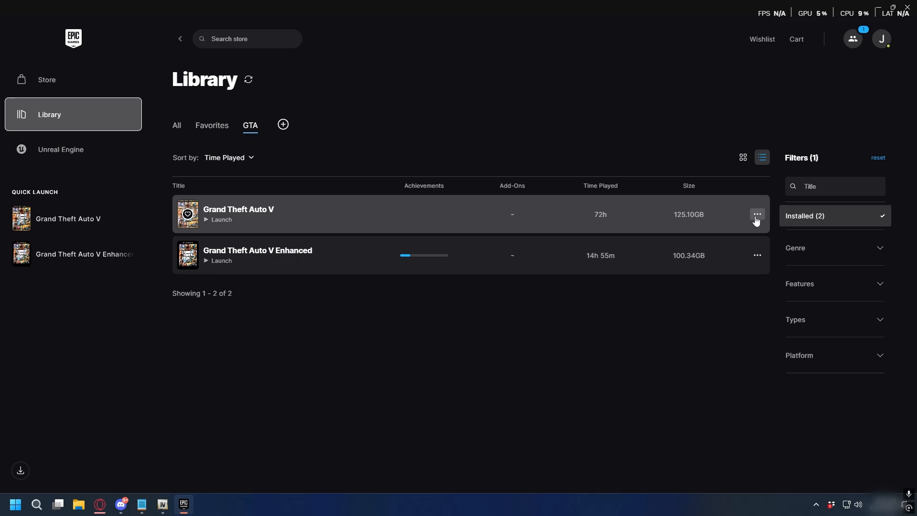
pyautogui.click(758, 214)
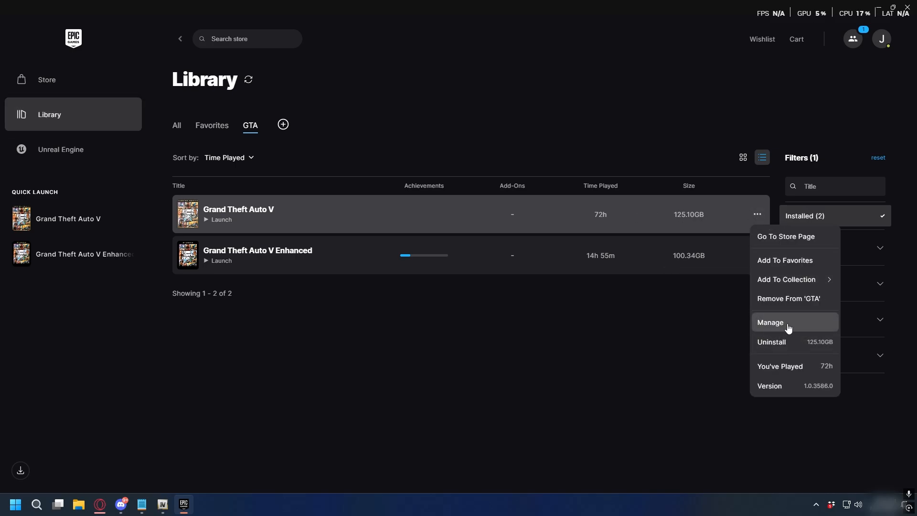
pyautogui.click(770, 322)
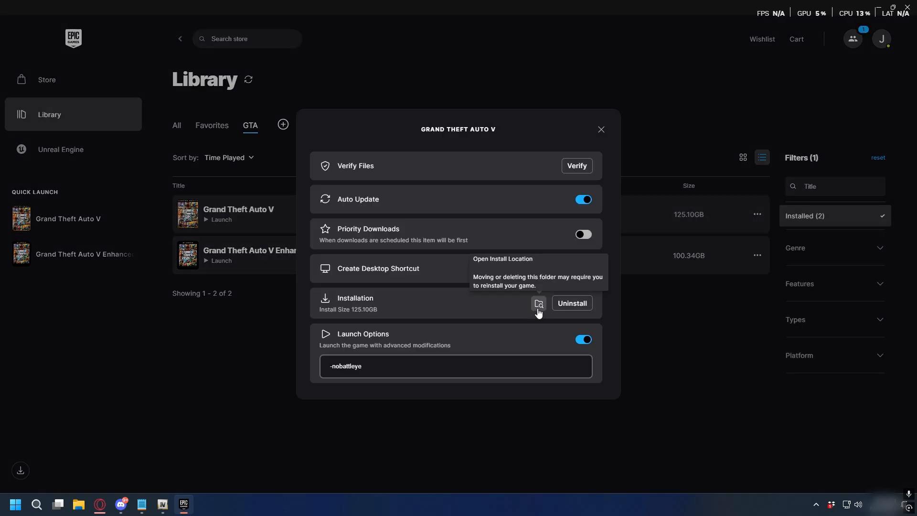
pyautogui.click(539, 303)
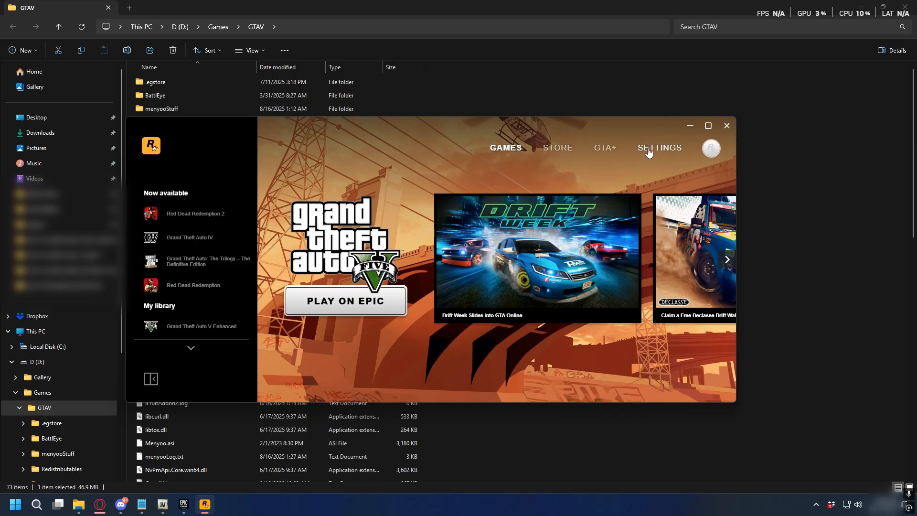
# Open the Rockstar Games Launcher's General settings page
pyautogui.click(659, 148)
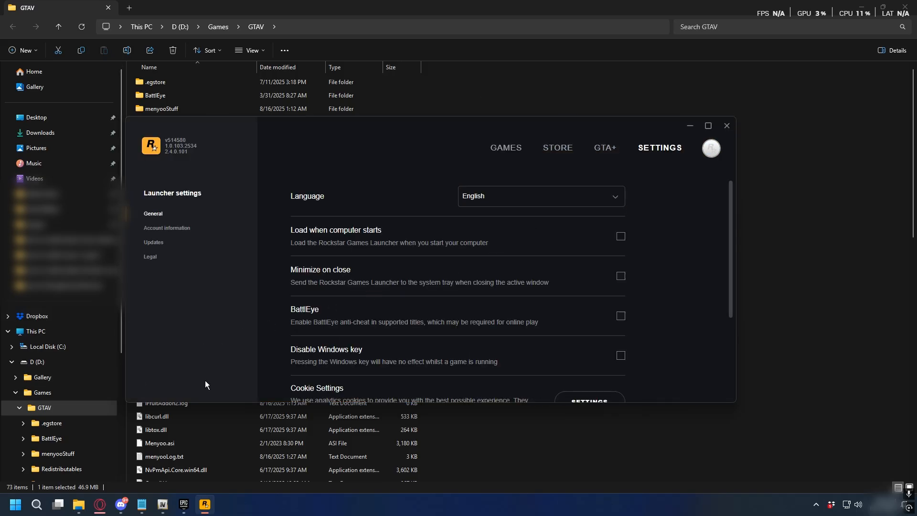
pyautogui.moveTo(184, 383)
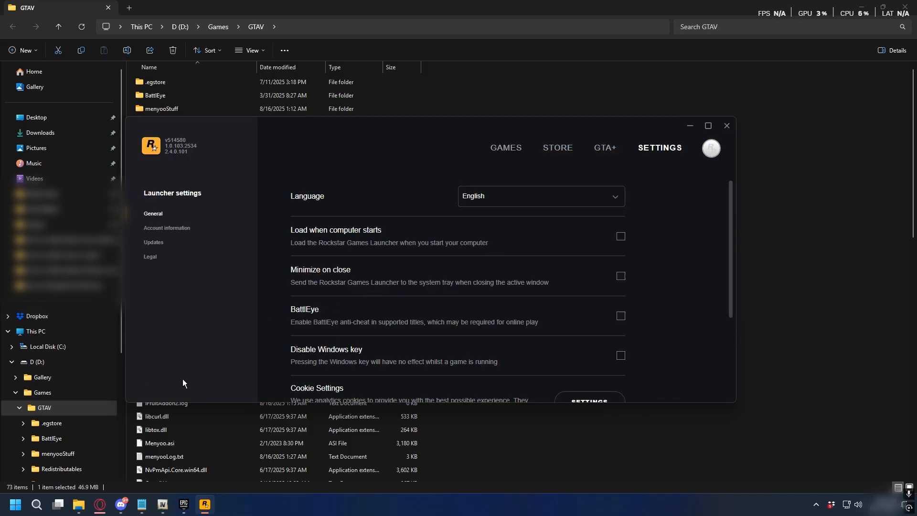
pyautogui.moveTo(204, 386)
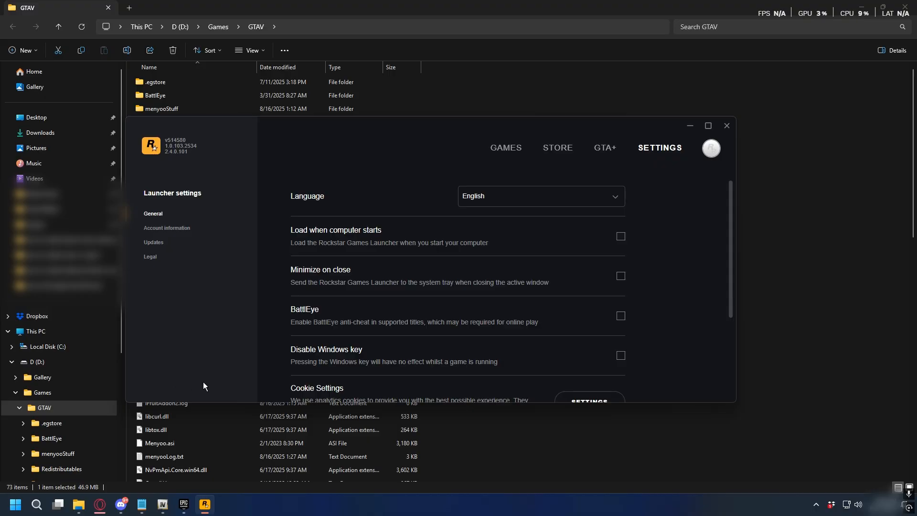
pyautogui.moveTo(191, 387)
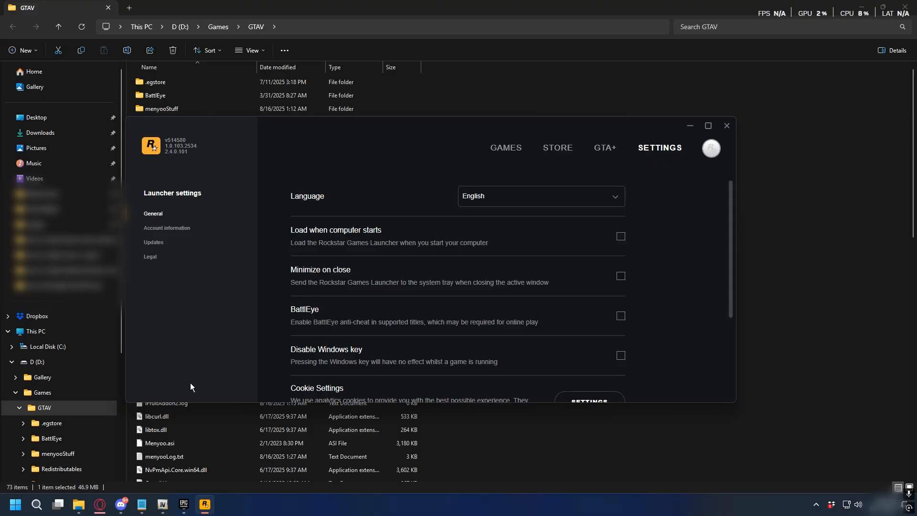
pyautogui.moveTo(297, 180)
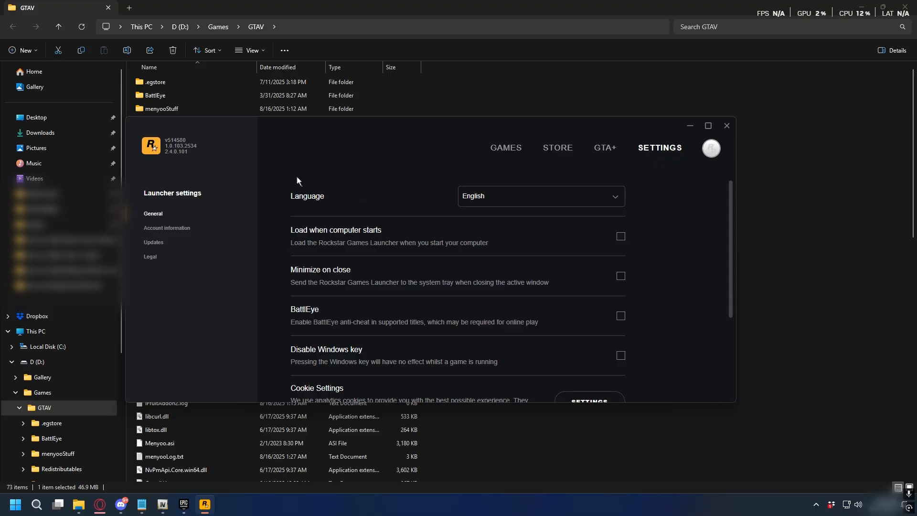
pyautogui.moveTo(668, 234)
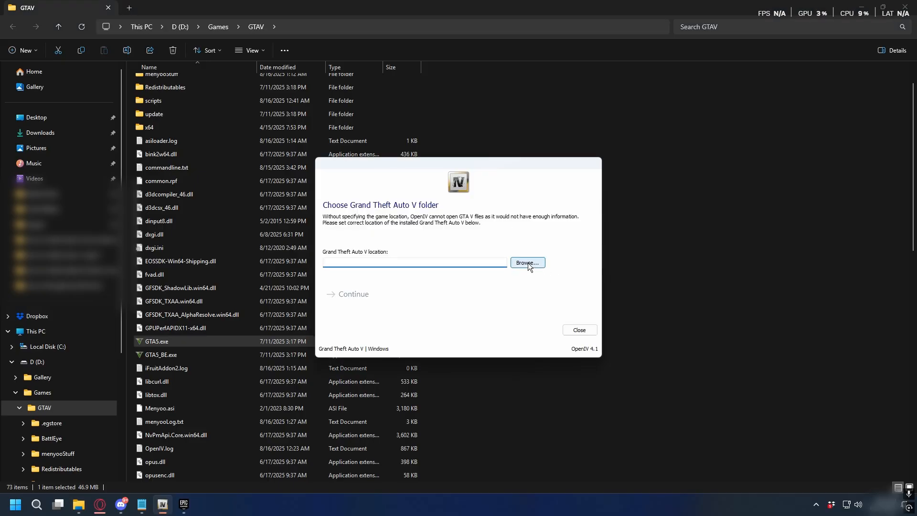
# Pick D:\Games\GTAV as the Grand Theft Auto V folder in OpenIV
pyautogui.click(528, 262)
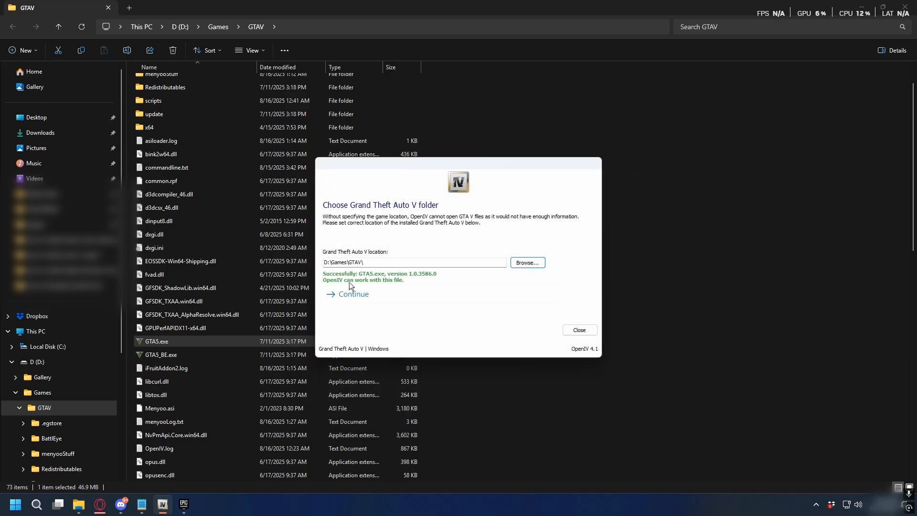
pyautogui.moveTo(377, 305)
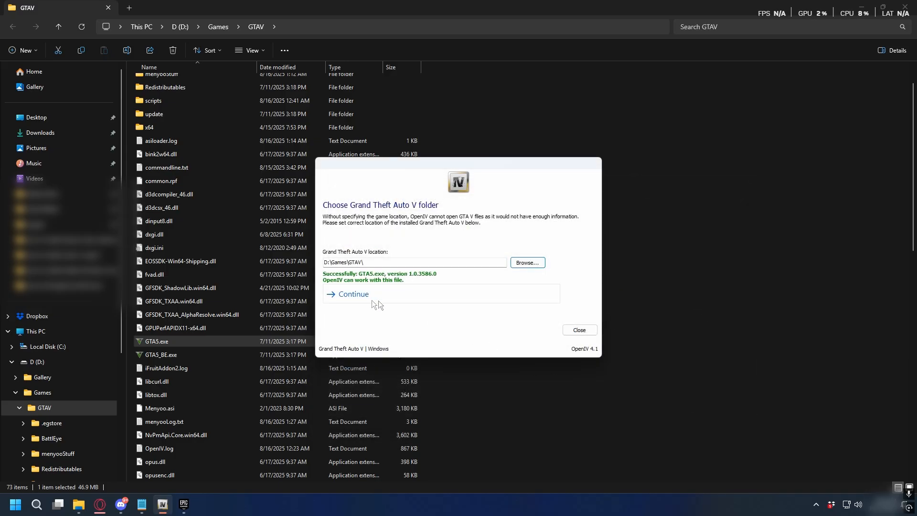